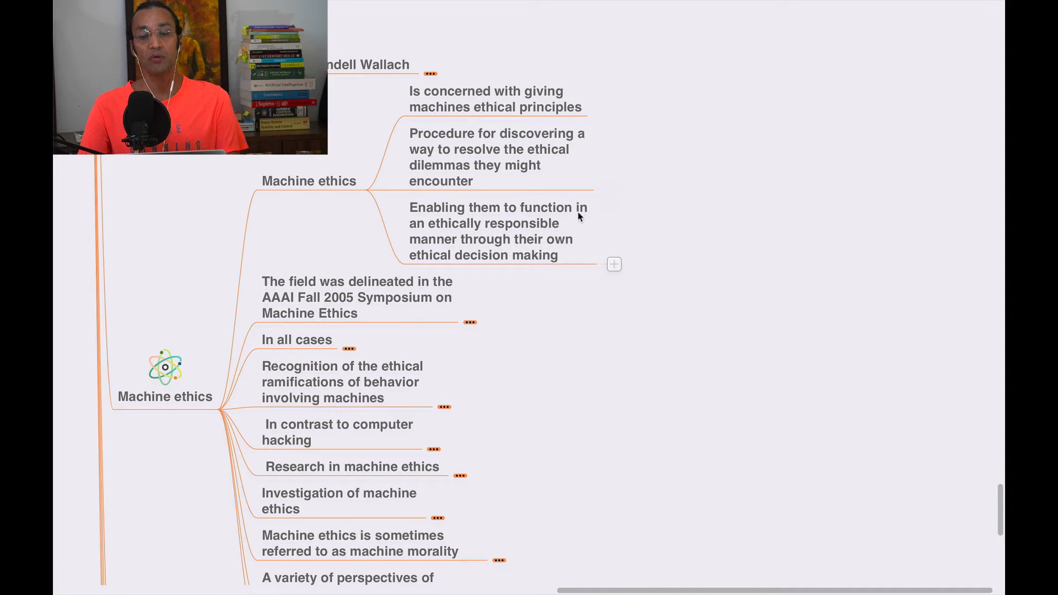
mouse_move(471, 251)
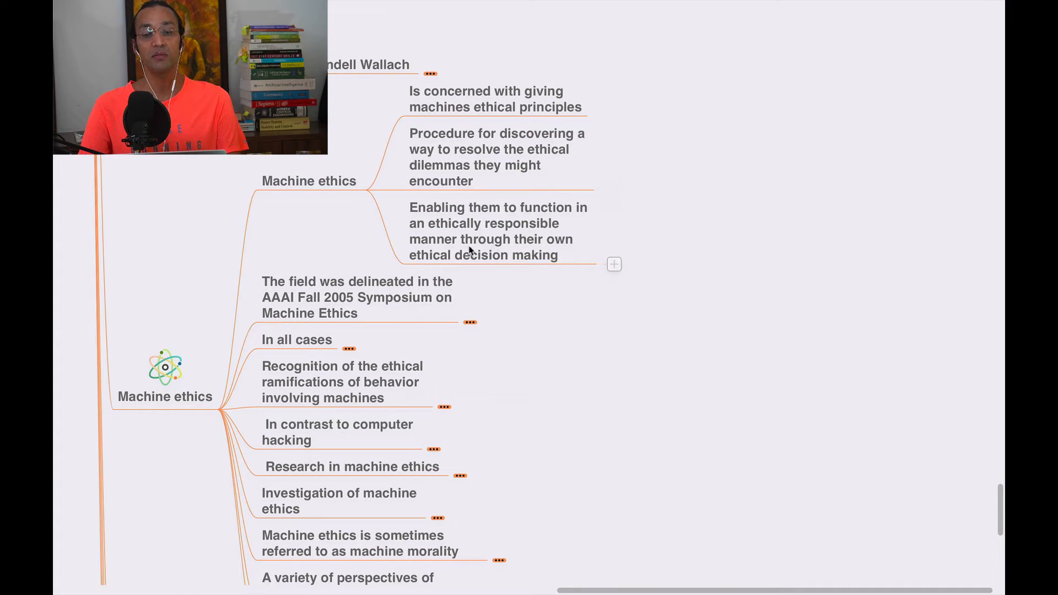
mouse_move(529, 273)
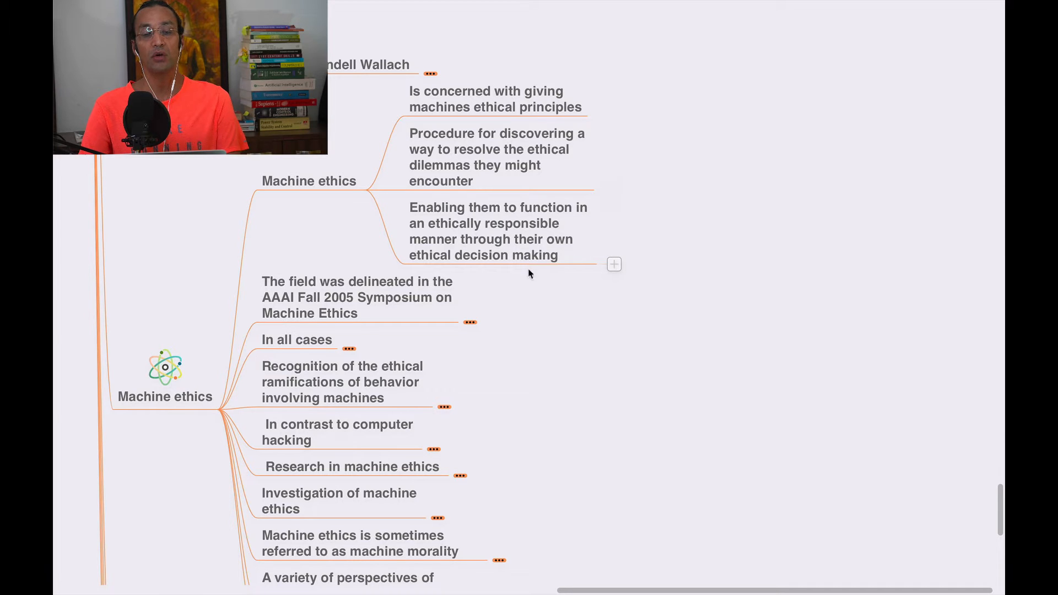
Step: Fold the Machine ethics notes and reveal the AAAI Fall 2005 Symposium branch's explanatory notes
click(309, 181)
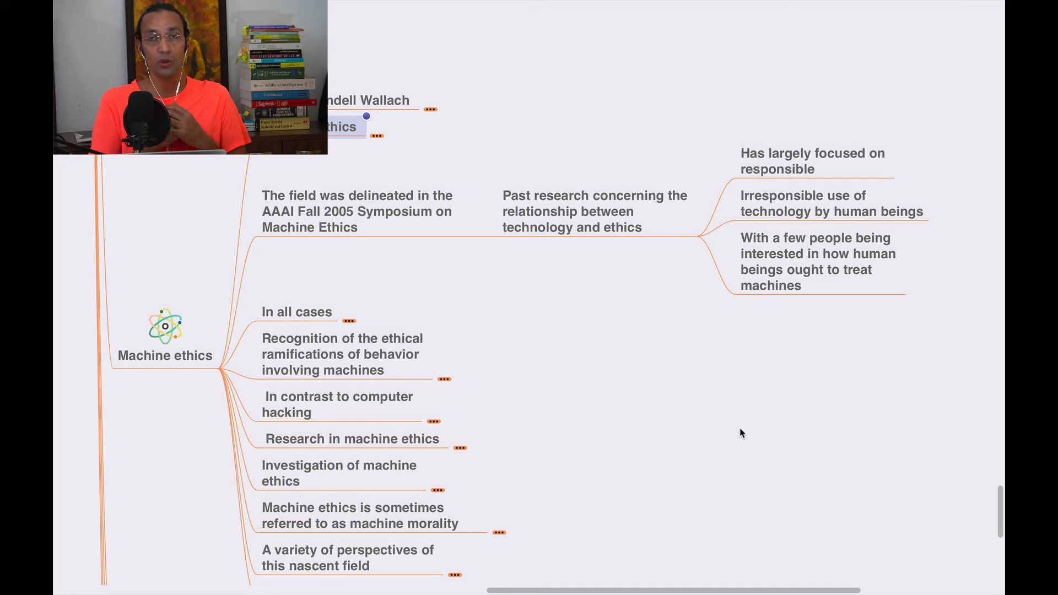
Step: Fold the symposium branch and reveal the notes under Recognition of the ethical ramifications
click(357, 211)
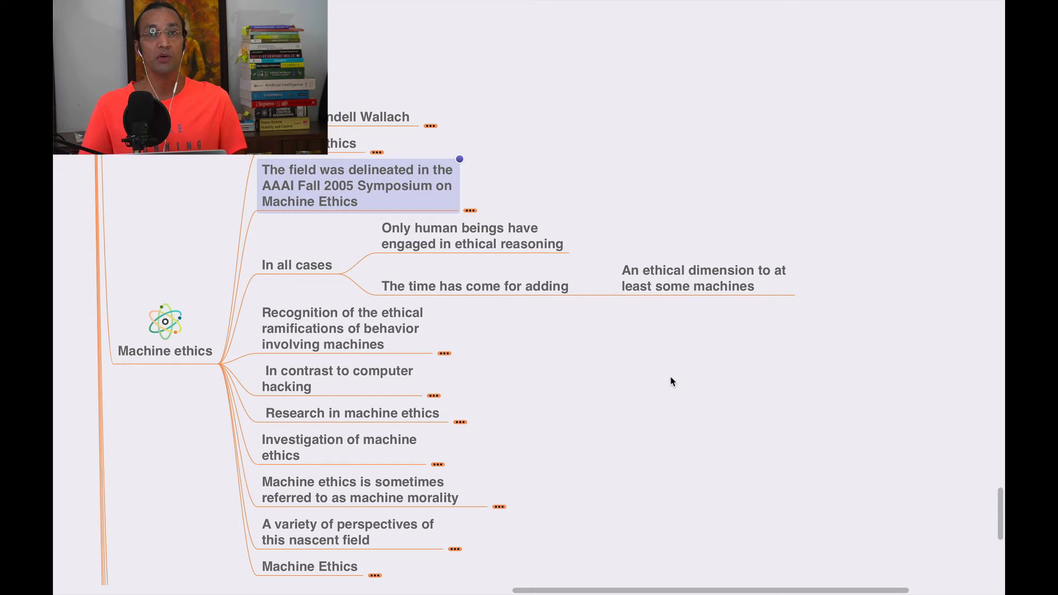
mouse_move(304, 291)
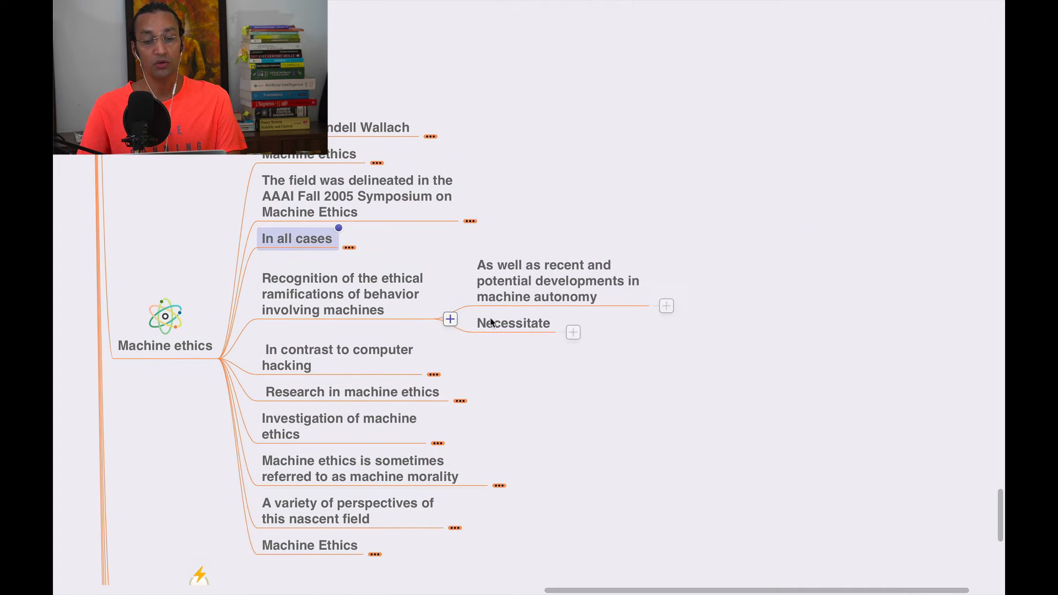
mouse_move(618, 201)
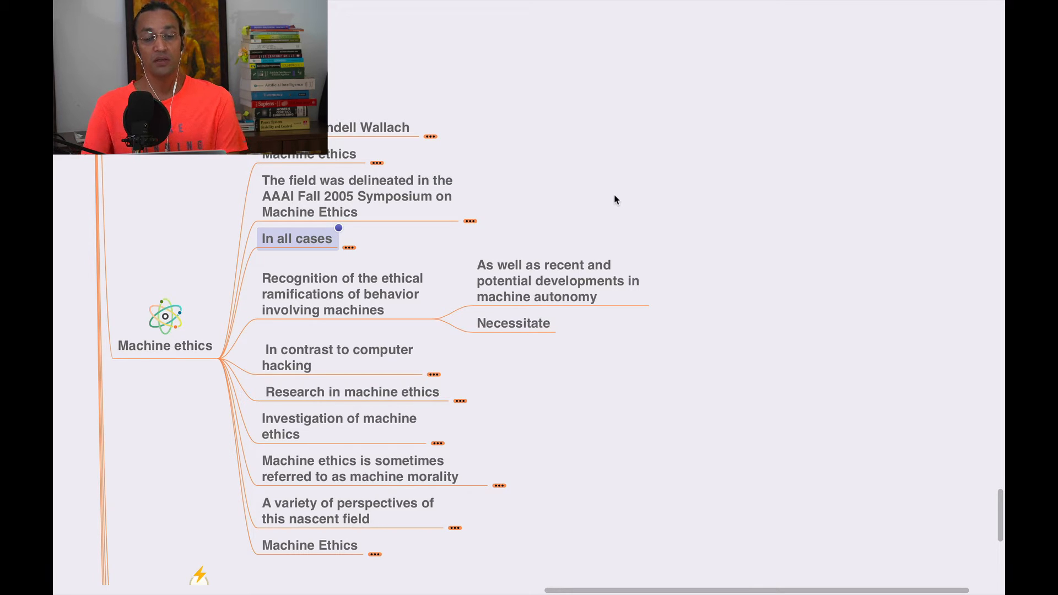
mouse_move(637, 205)
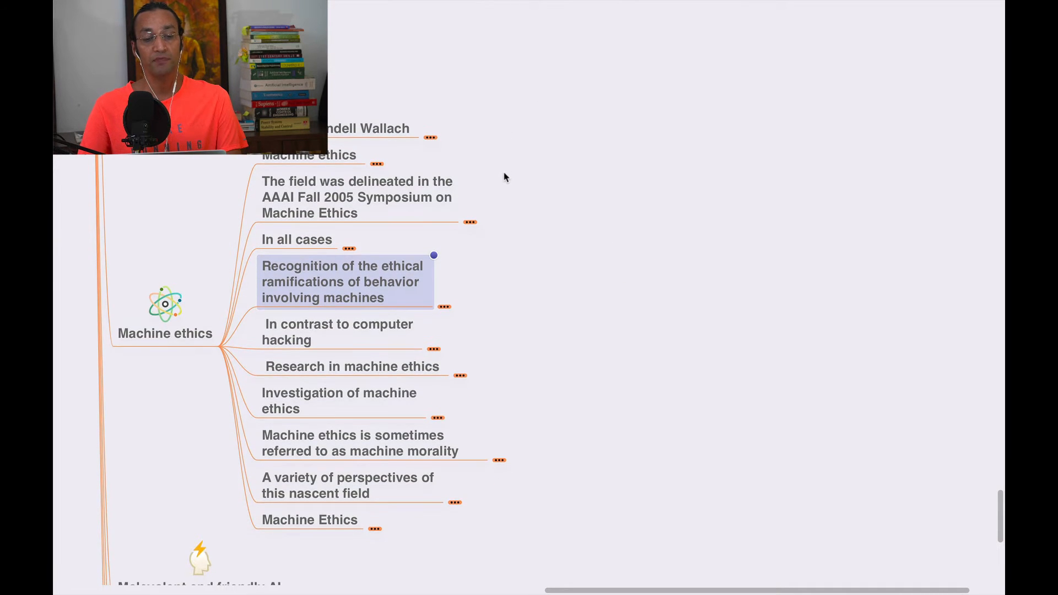
mouse_move(563, 184)
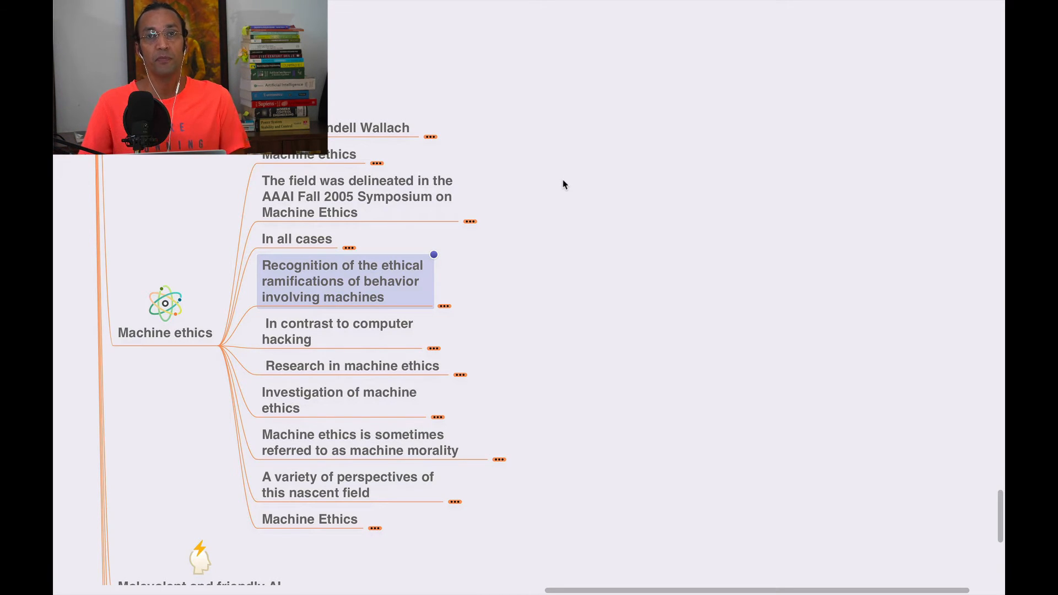
Step: Scroll the map down while the Recognition branch is folded back with the others
scroll(down, 3)
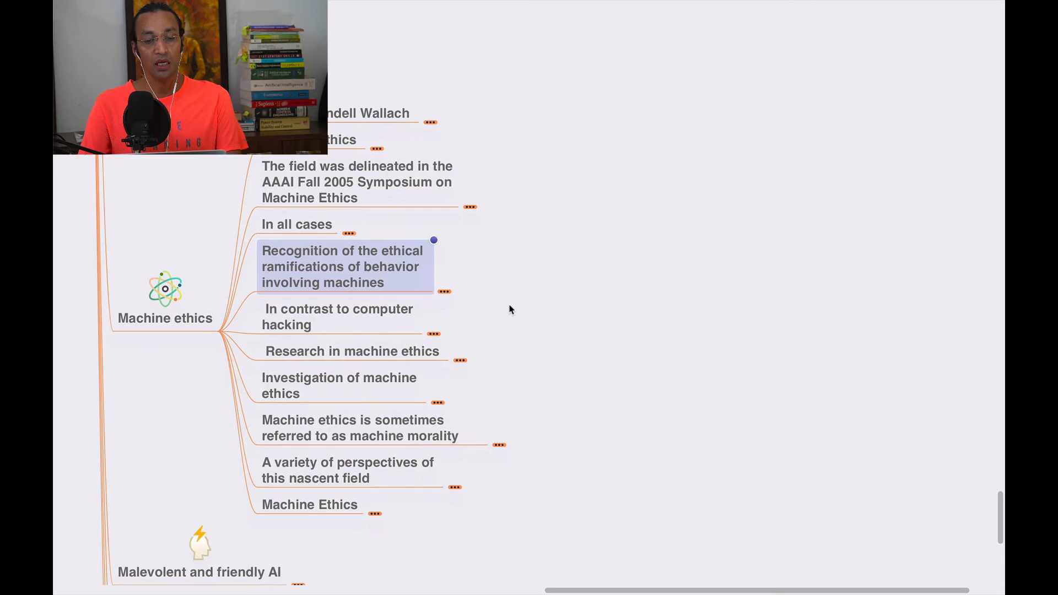
mouse_move(453, 347)
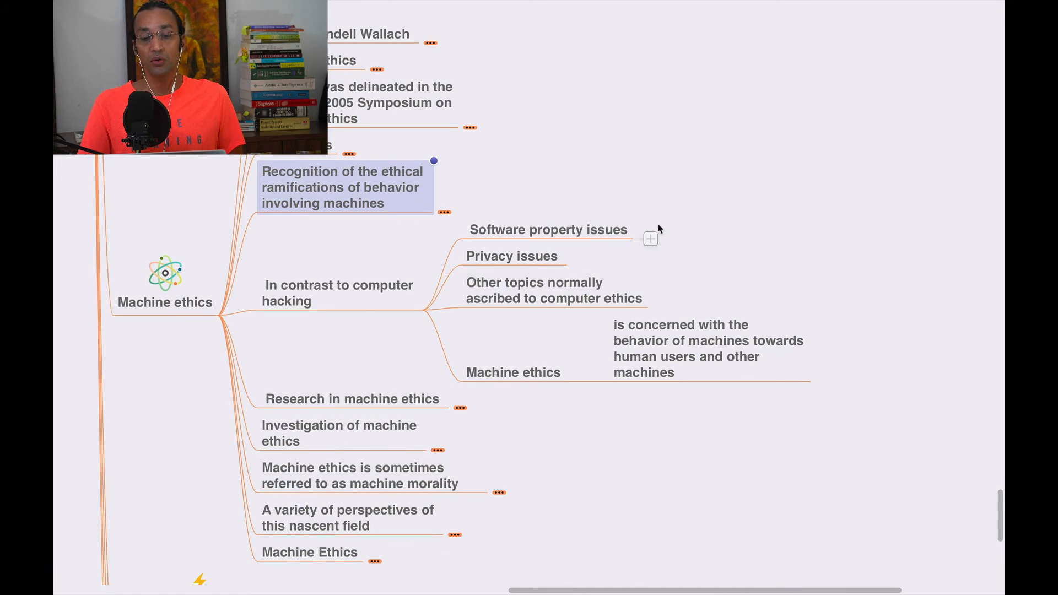
mouse_move(693, 253)
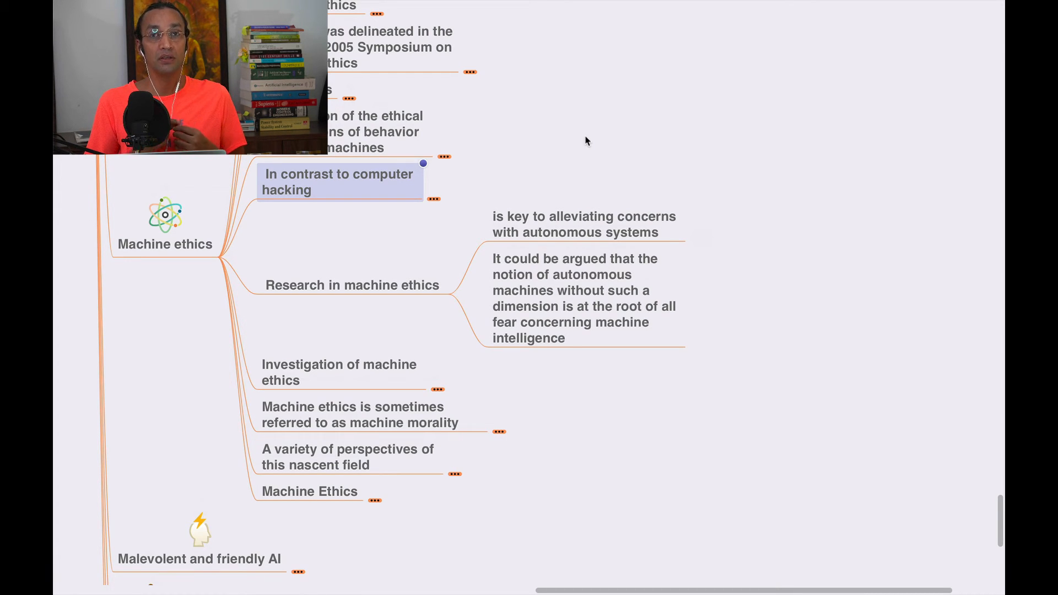
Step: Fold Research in machine ethics again before revealing the two Investigation of machine ethics notes
click(353, 285)
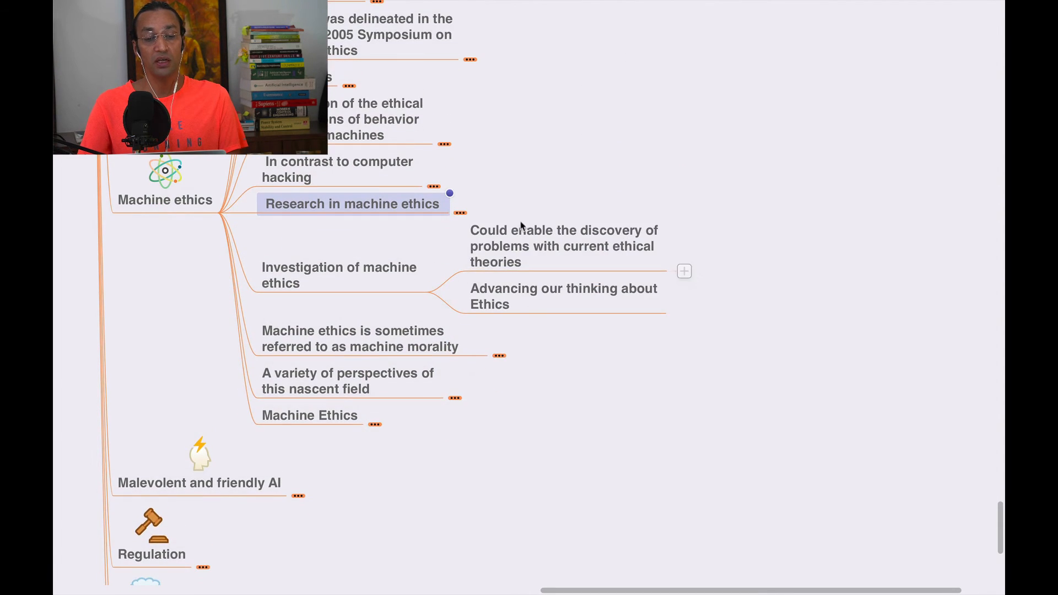
mouse_move(601, 163)
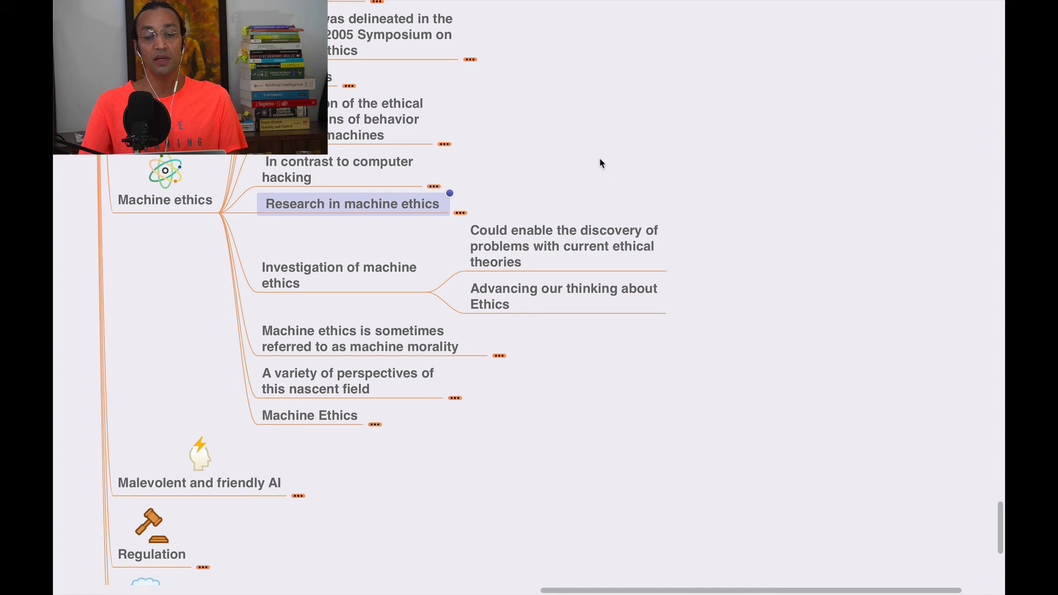